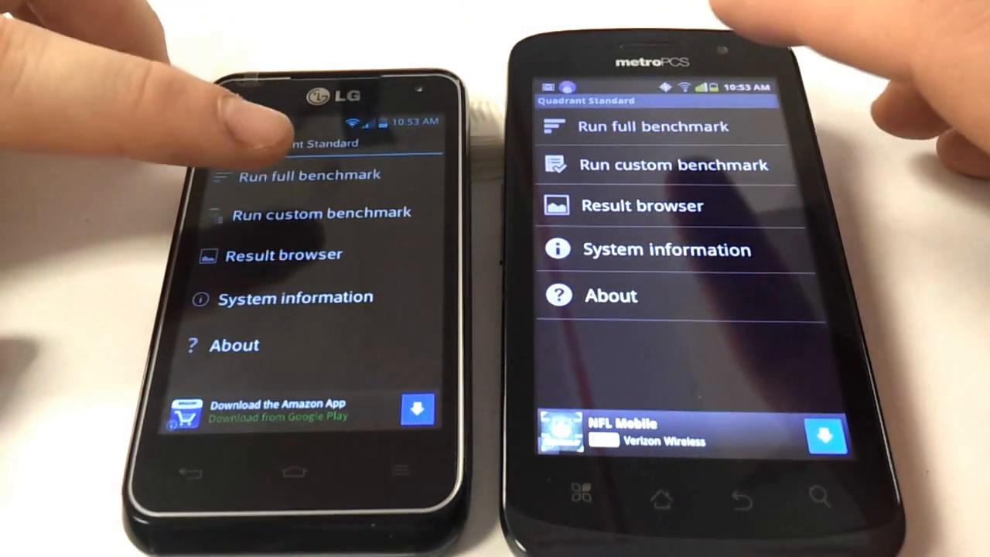
Run the full benchmark and confirm the result dialog to show the 5023 total score chart
{"action": "left_click", "coordinate": [309, 173]}
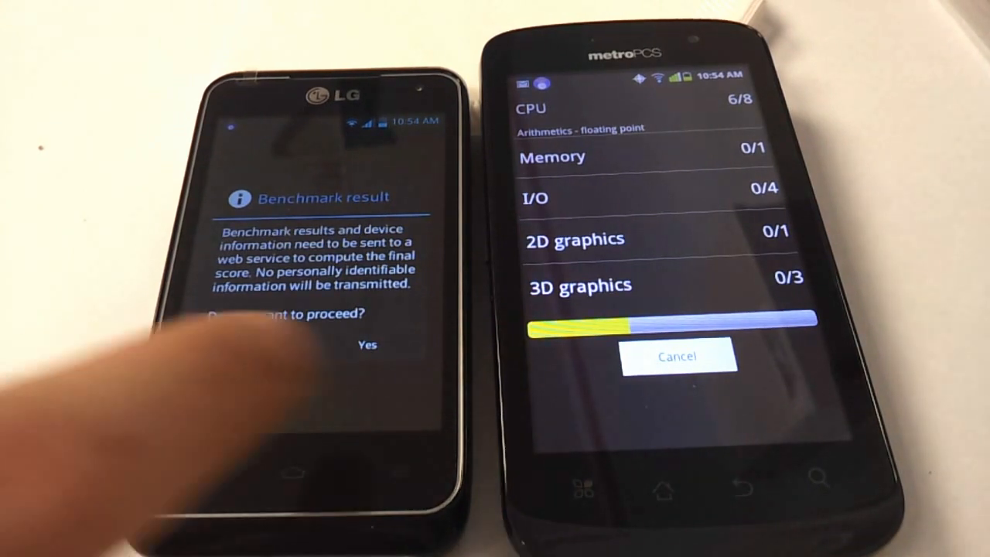
{"action": "left_click", "coordinate": [366, 344]}
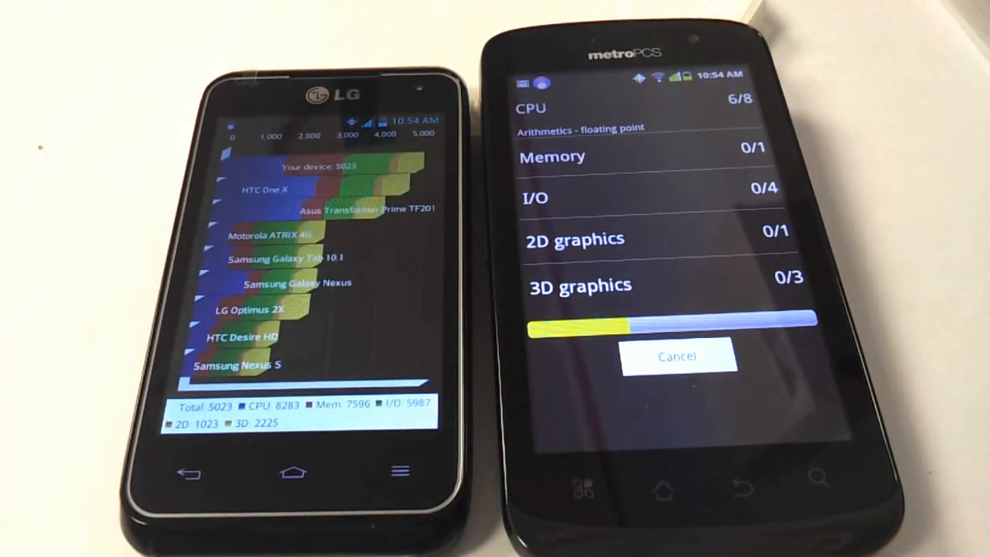